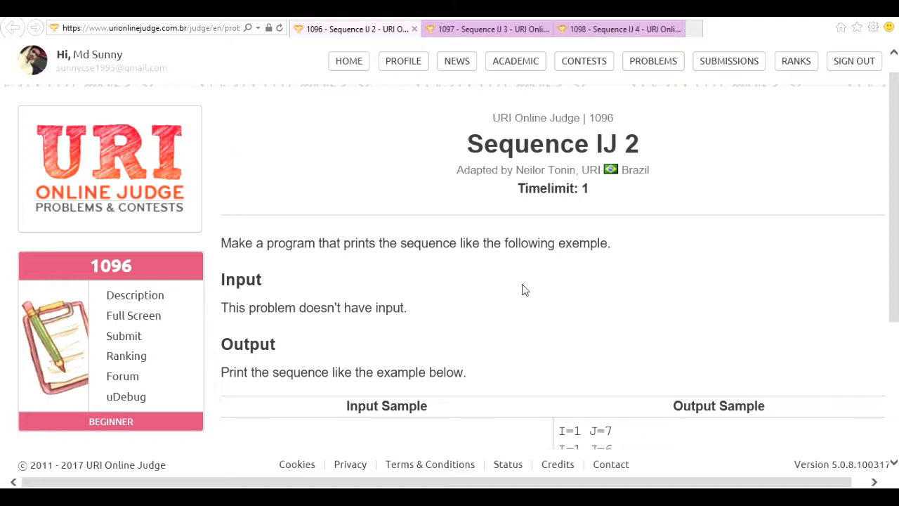
pyautogui.moveTo(894, 184)
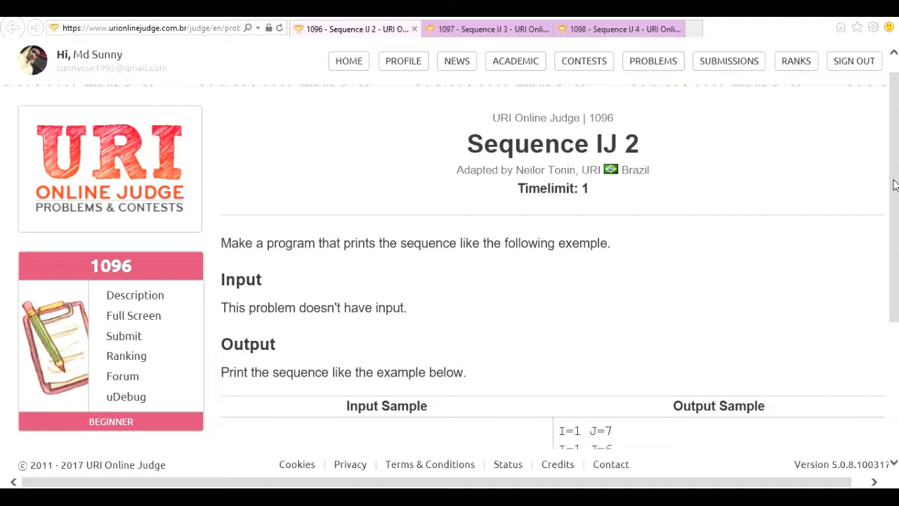
# Scroll down to the Output Sample table ending at I=9 J=5
pyautogui.scroll(-3)
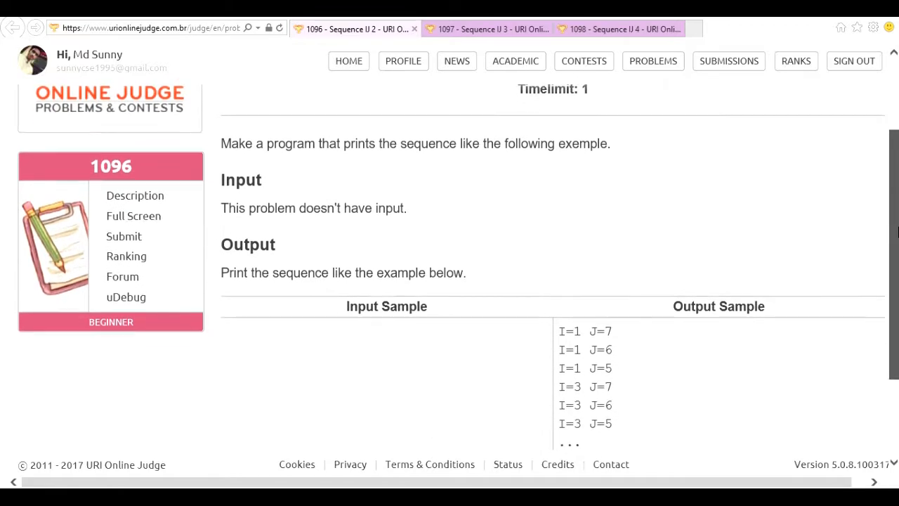
pyautogui.scroll(-3)
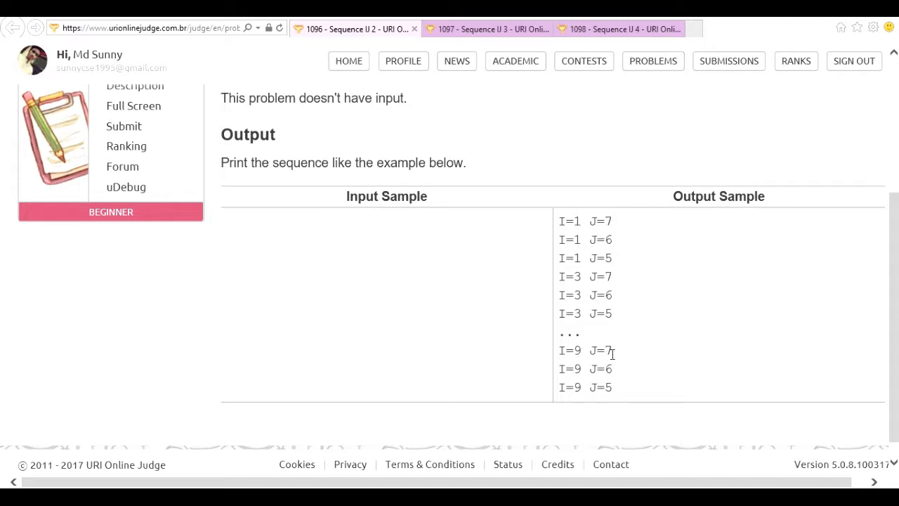
pyautogui.moveTo(610, 329)
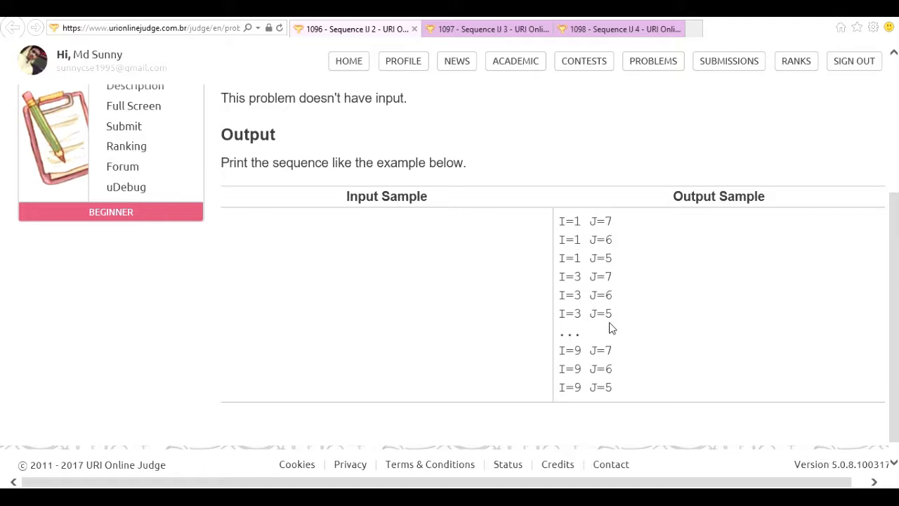
pyautogui.moveTo(562, 239)
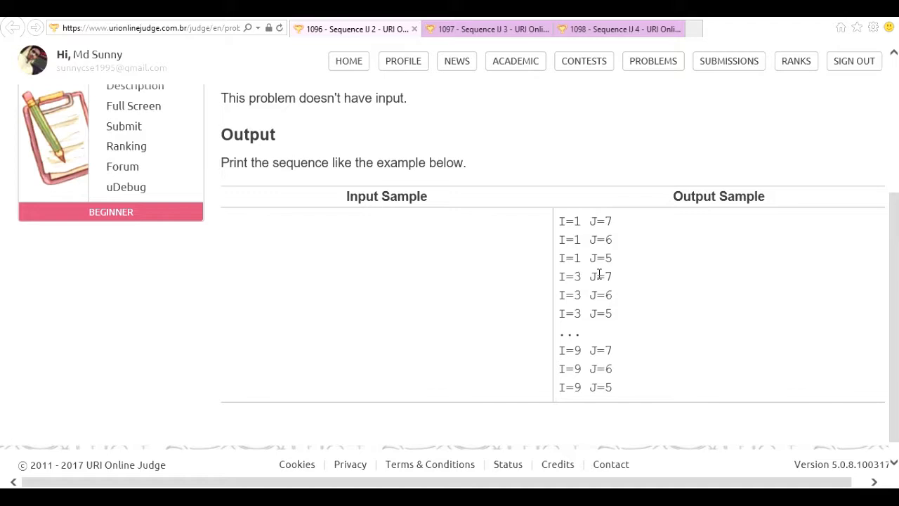
pyautogui.moveTo(618, 221)
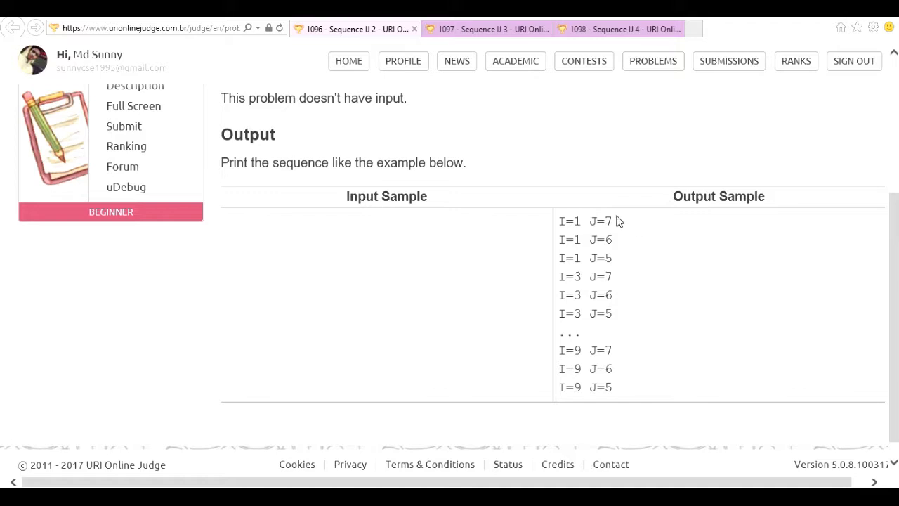
pyautogui.moveTo(627, 261)
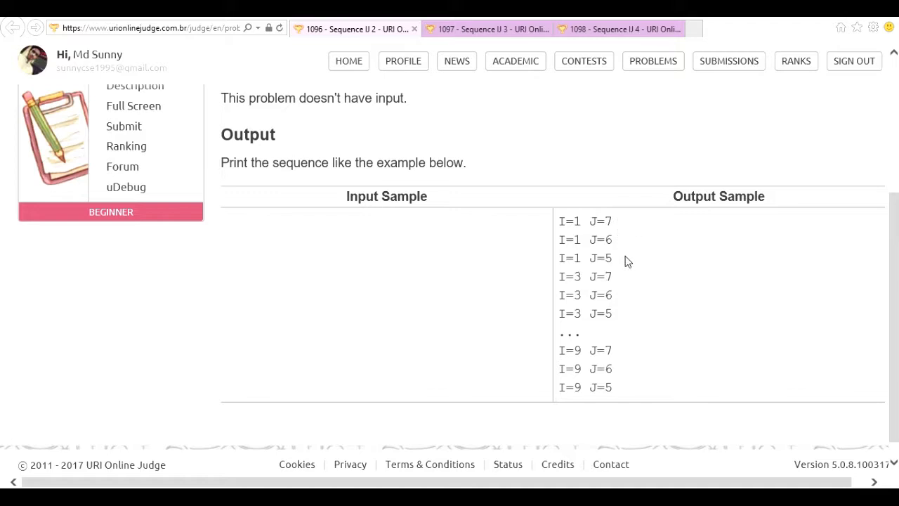
pyautogui.moveTo(255, 127)
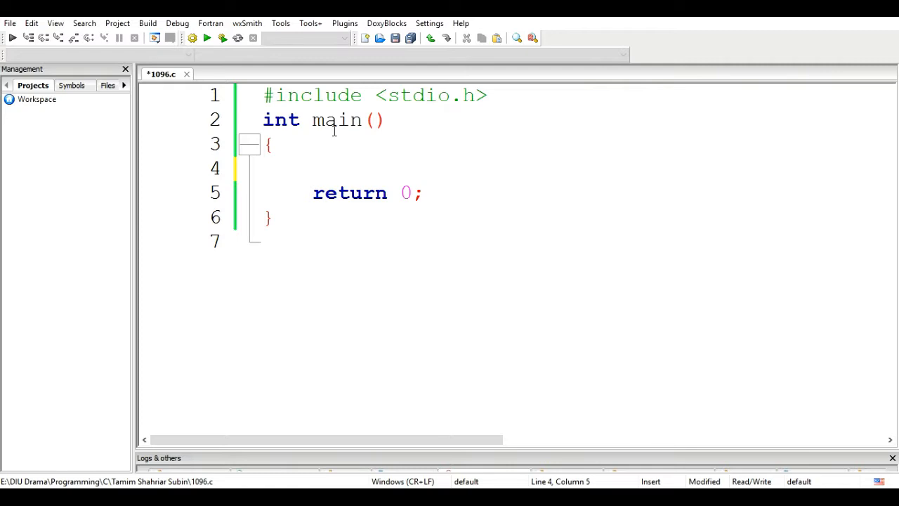
# Declare int i,j; and write the loop for(i=1;i<10;i++), correcting the start from 0
pyautogui.write('int i')
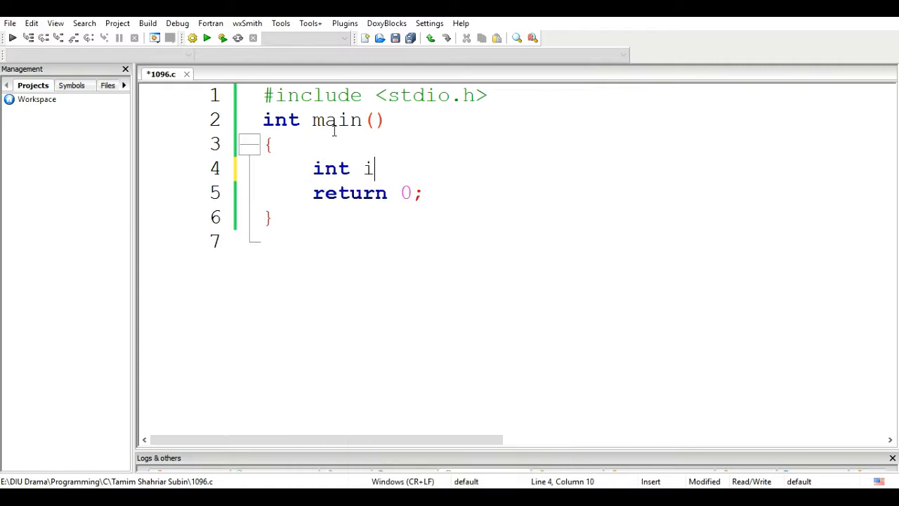
pyautogui.write(',j;')
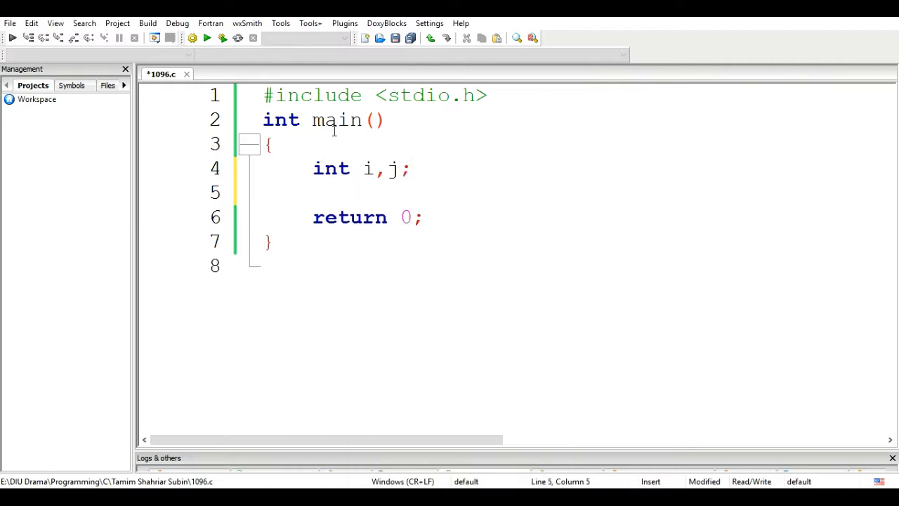
pyautogui.write('for(')
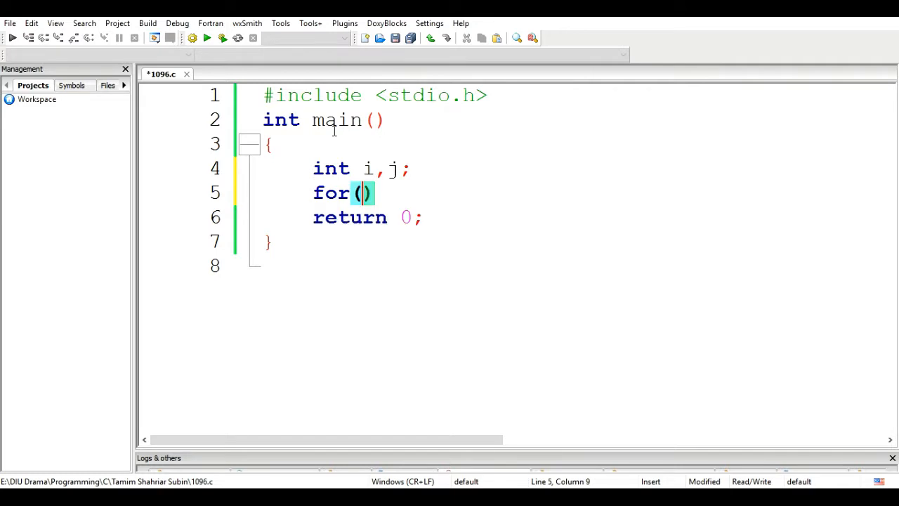
pyautogui.write('i=')
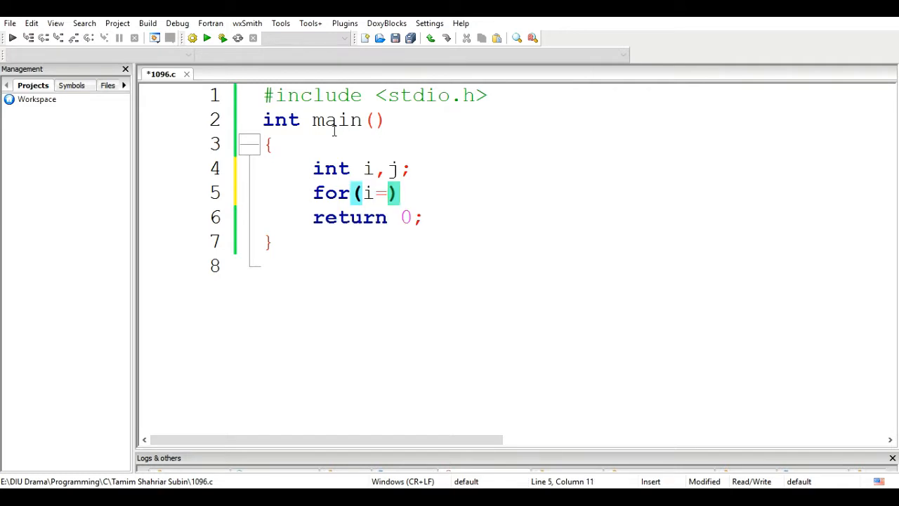
pyautogui.write('0')
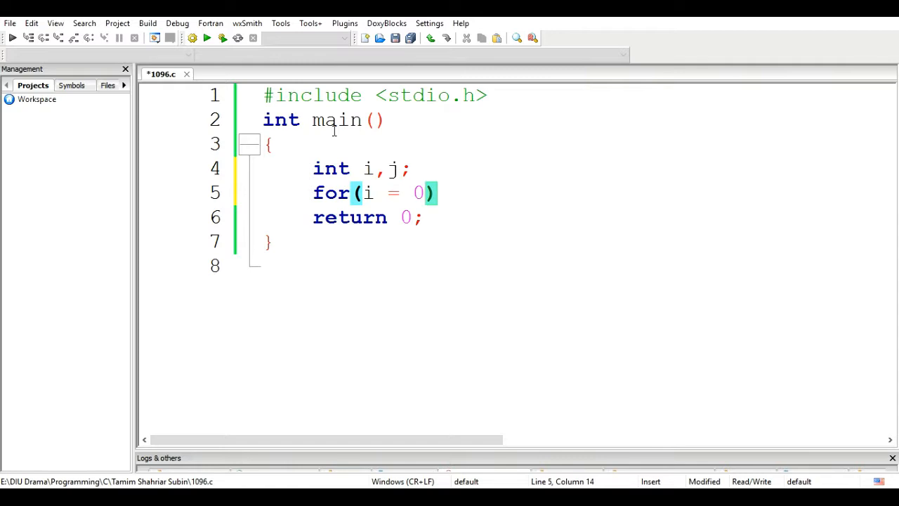
pyautogui.write(';i')
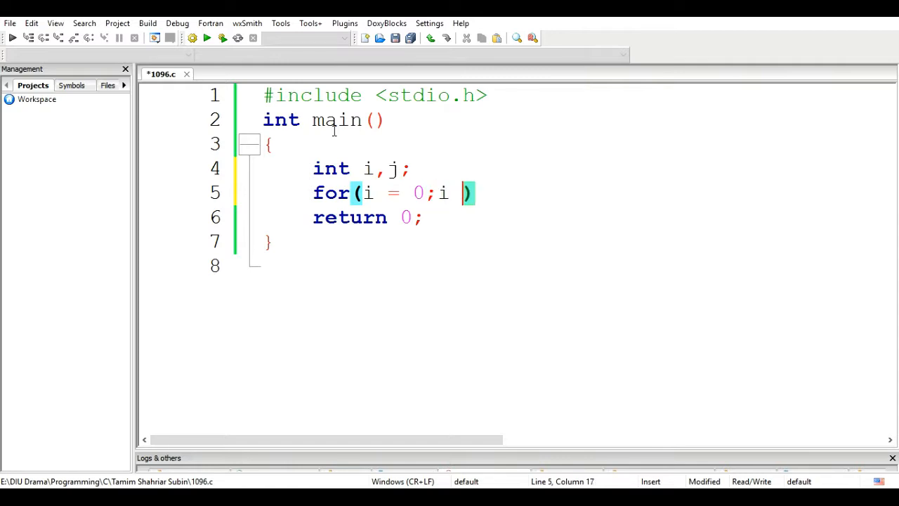
pyautogui.write('<')
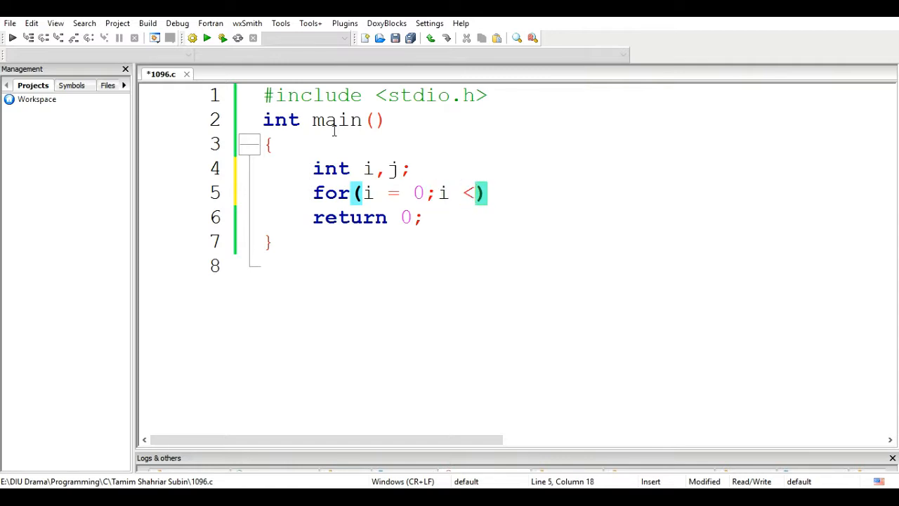
pyautogui.write('10')
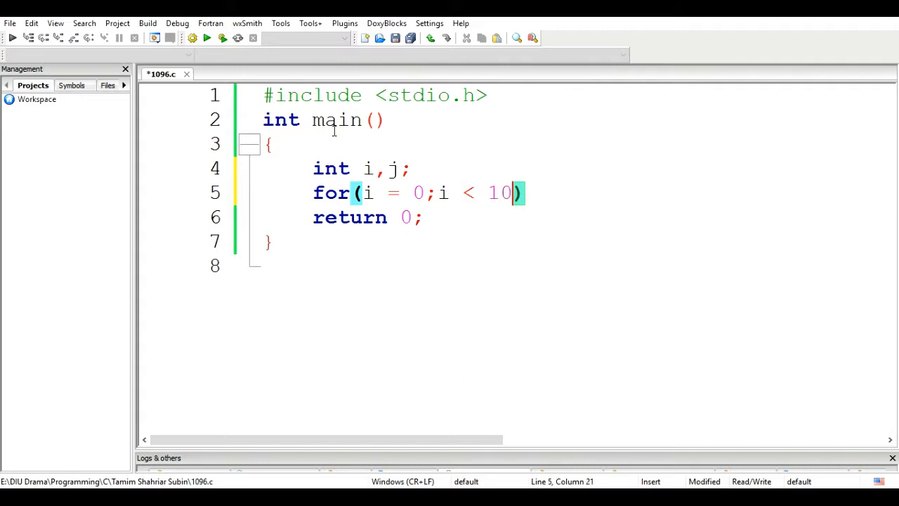
pyautogui.write(';i++')
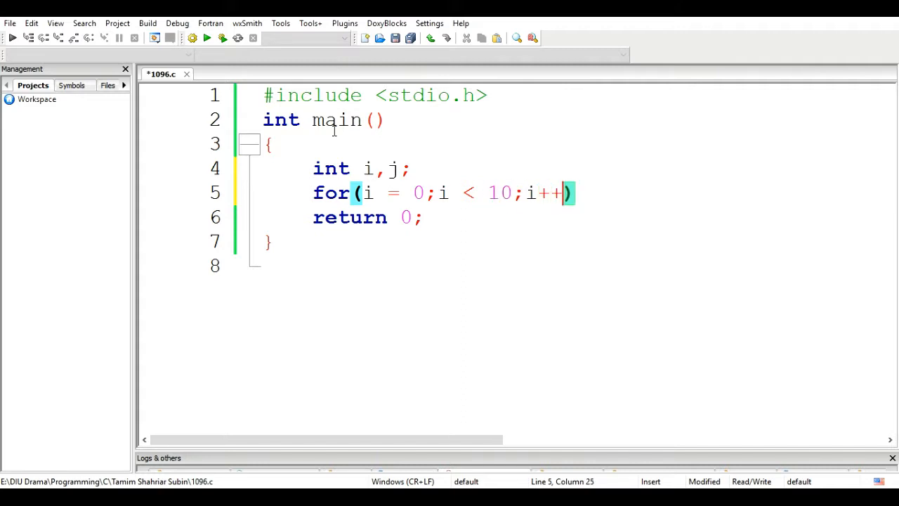
pyautogui.click(425, 192)
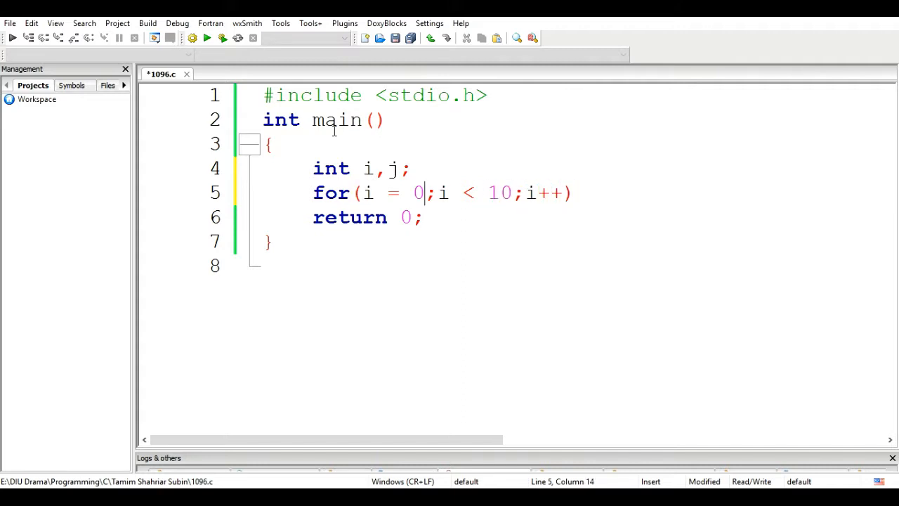
pyautogui.write('1')
pyautogui.write('for(j = ')
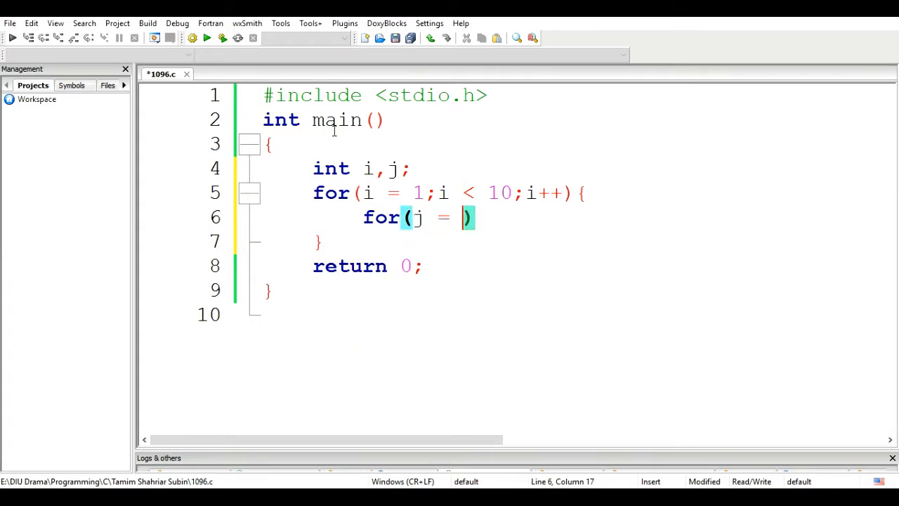
# Complete the inner loop j=7; j>=5; j-- and make the outer loop step i by 2
pyautogui.write('7;')
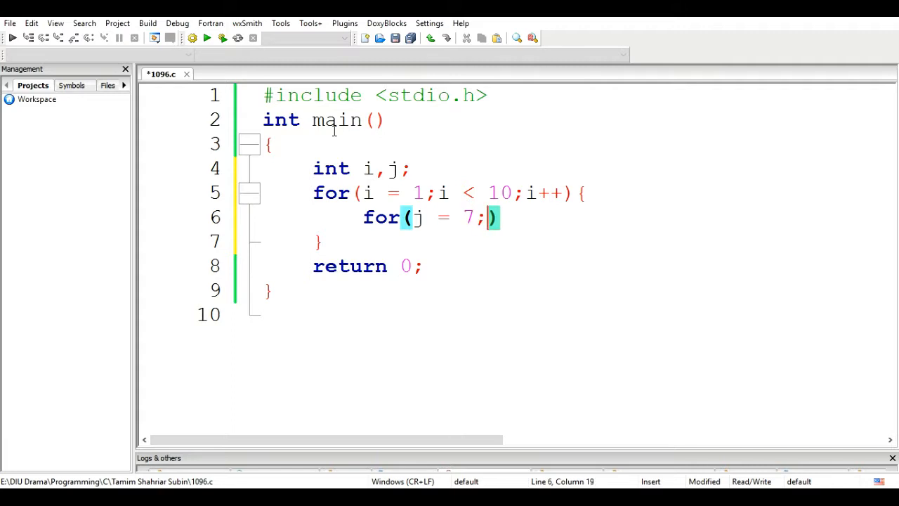
pyautogui.write('j >')
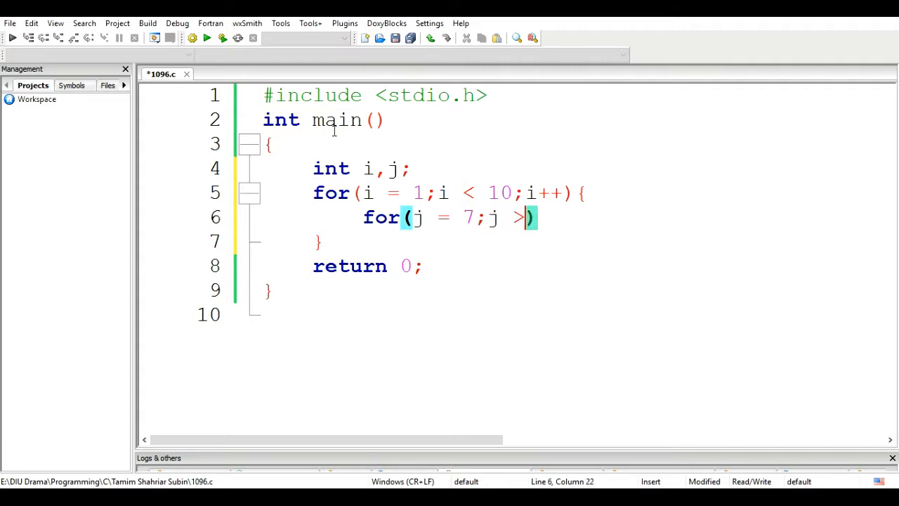
pyautogui.write('= 5;')
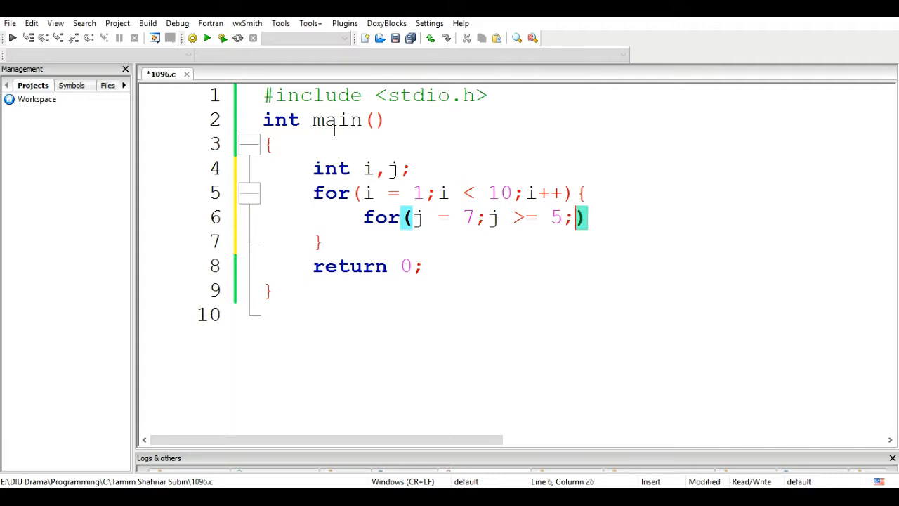
pyautogui.write('j--')
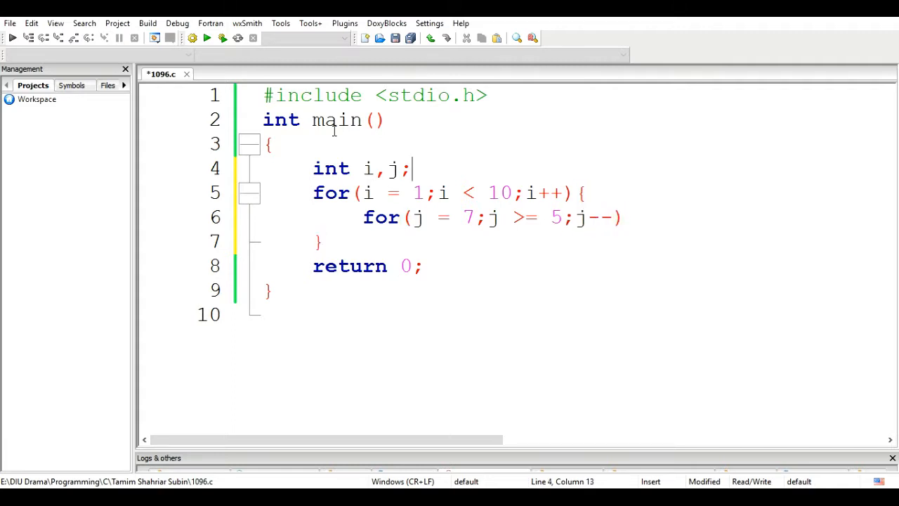
pyautogui.click(569, 192)
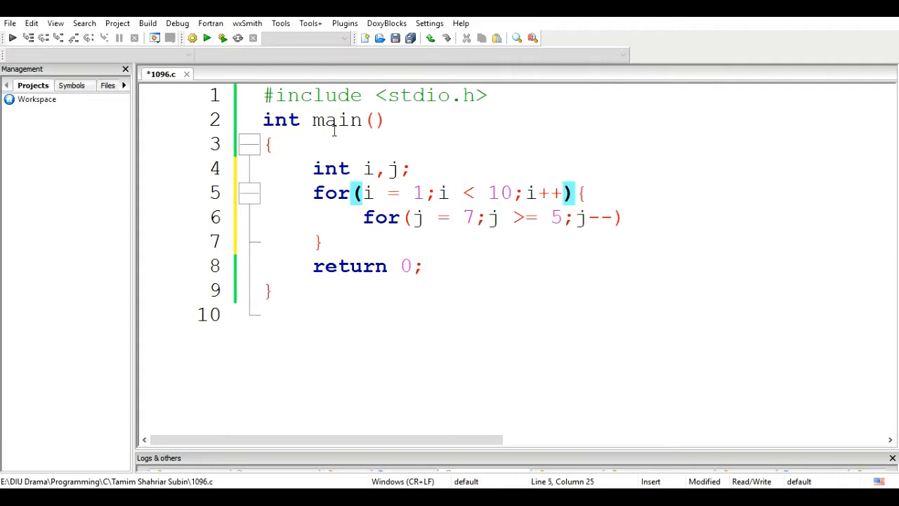
pyautogui.write('=2')
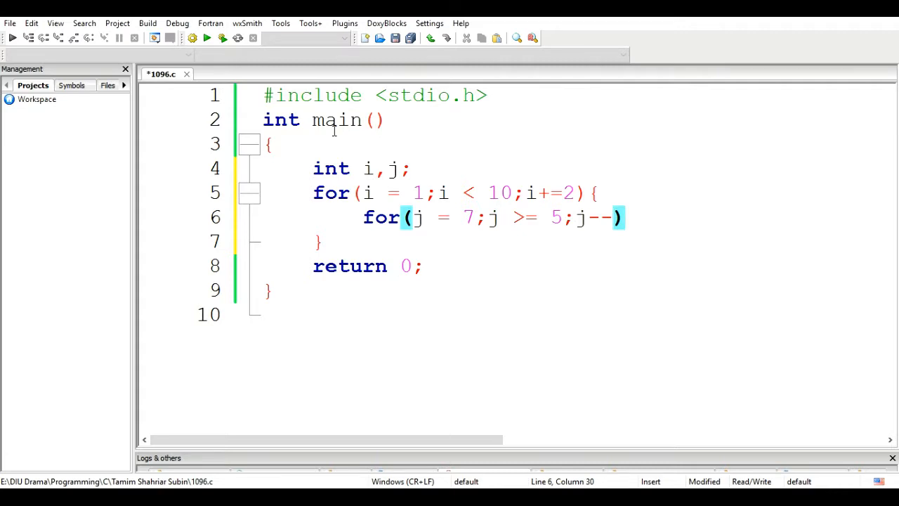
# Write printf("I=%d j=%d\n",i,j); inside the inner loop
pyautogui.write('printf("I=')
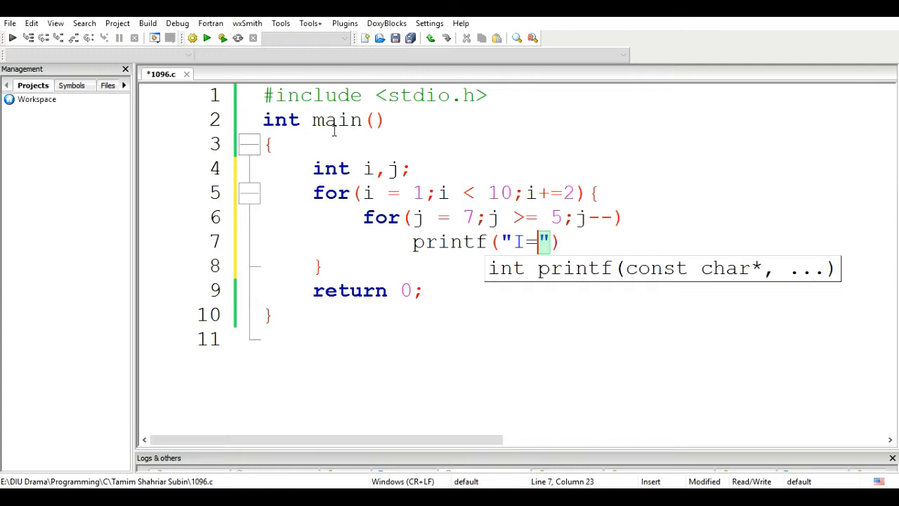
pyautogui.write('%d')
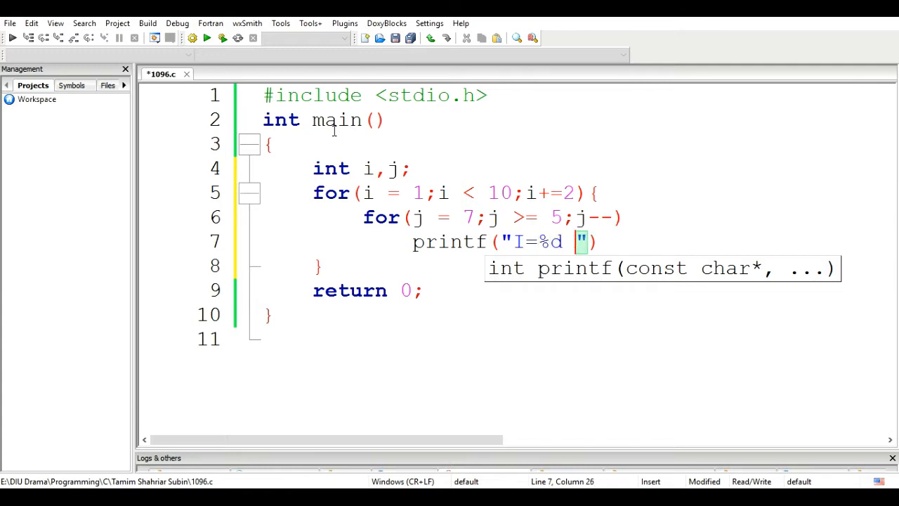
pyautogui.write('j=')
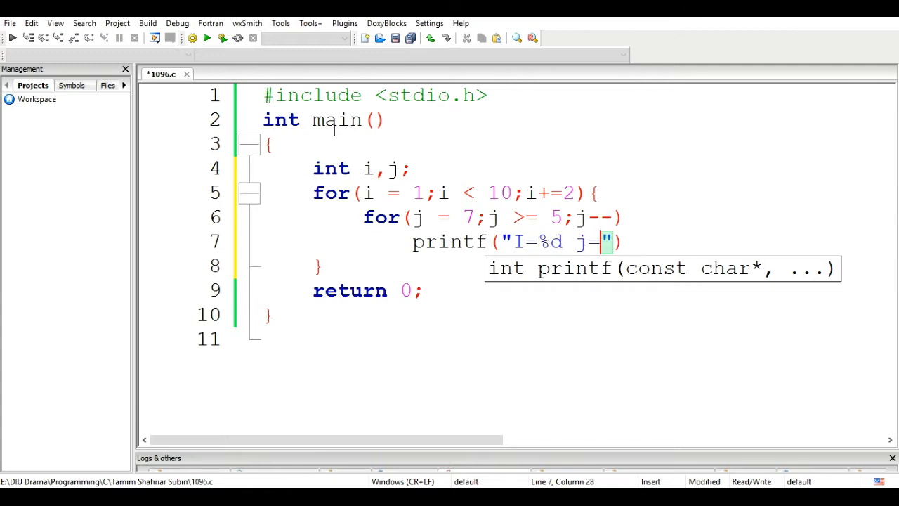
pyautogui.write('%d\\')
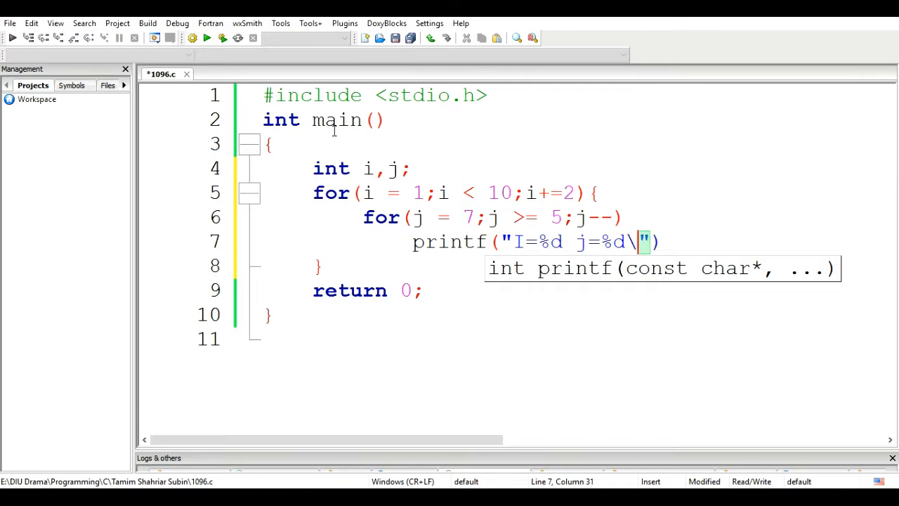
pyautogui.write('n",')
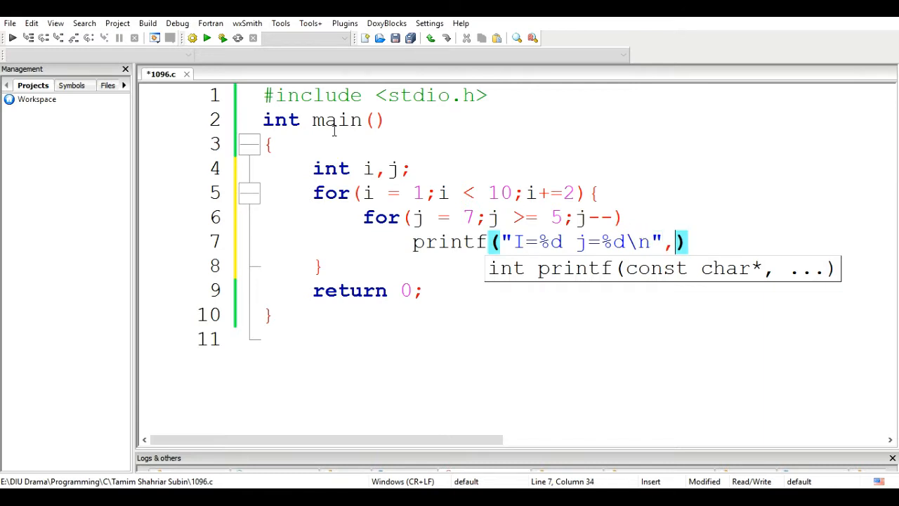
pyautogui.write('i,j')
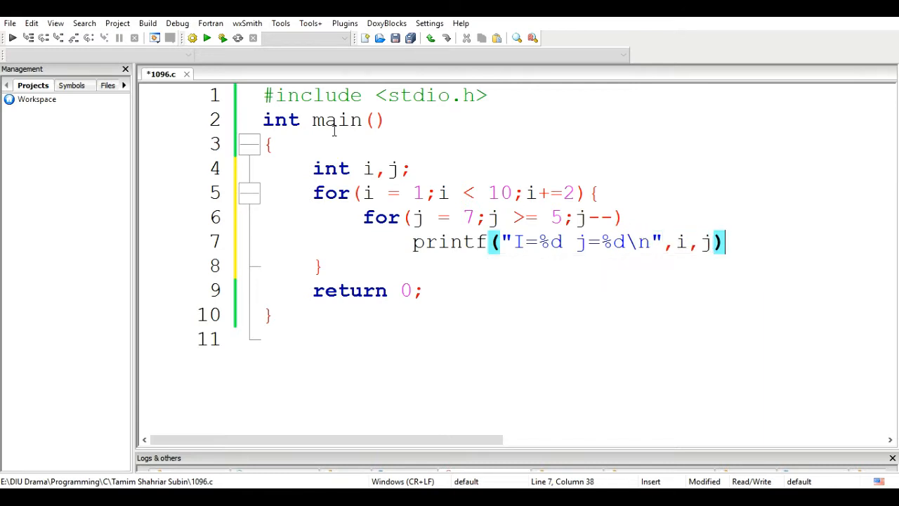
pyautogui.write(';')
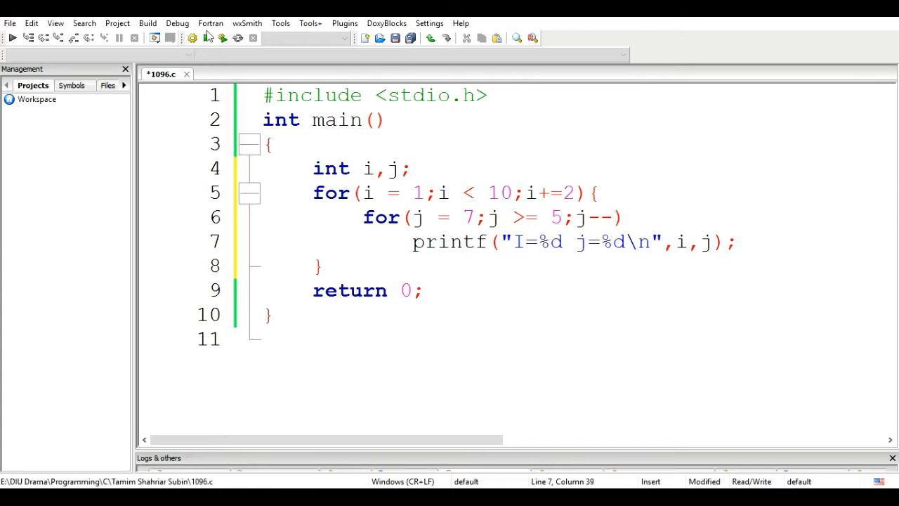
pyautogui.moveTo(222, 38)
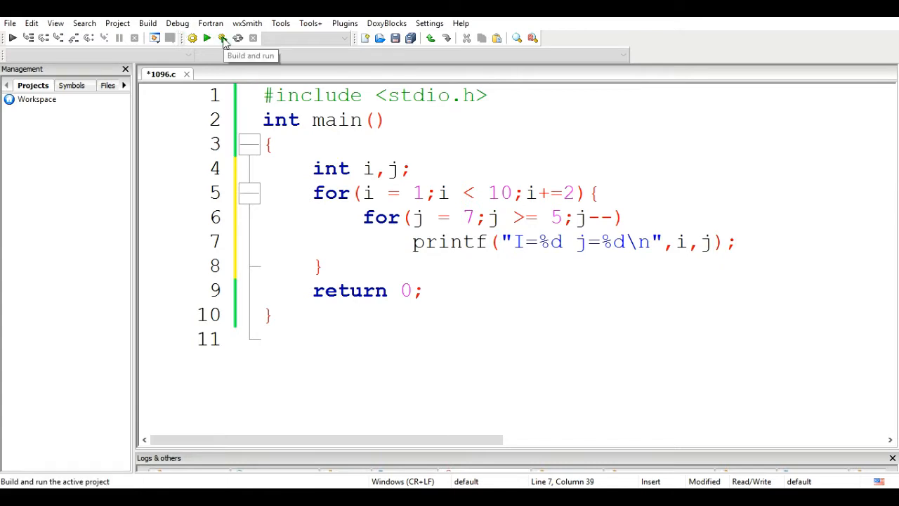
# Build and run 1096.c, confirming output from I=1 j=7 to I=9 j=5
pyautogui.click(222, 38)
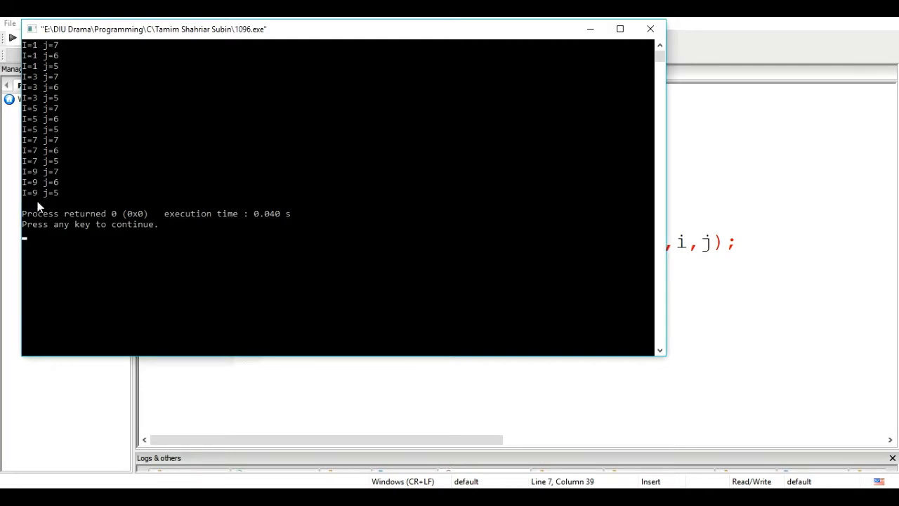
pyautogui.moveTo(60, 51)
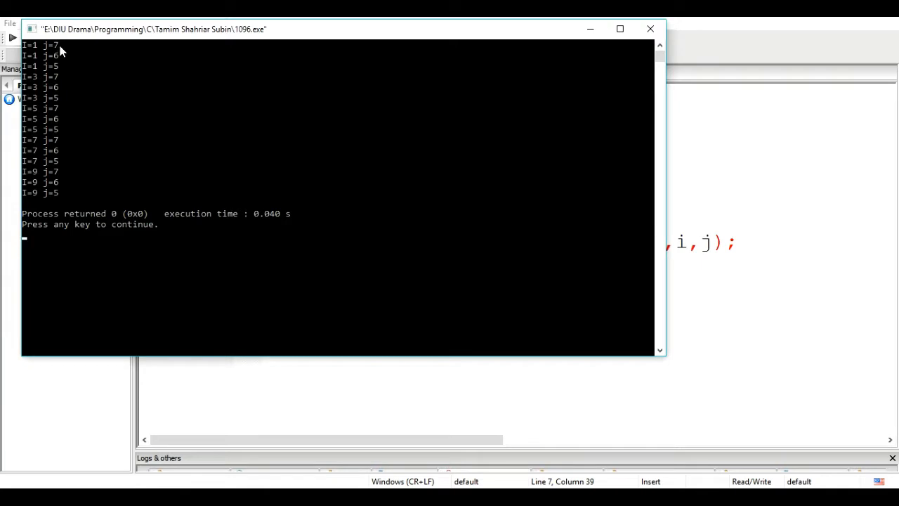
pyautogui.moveTo(63, 72)
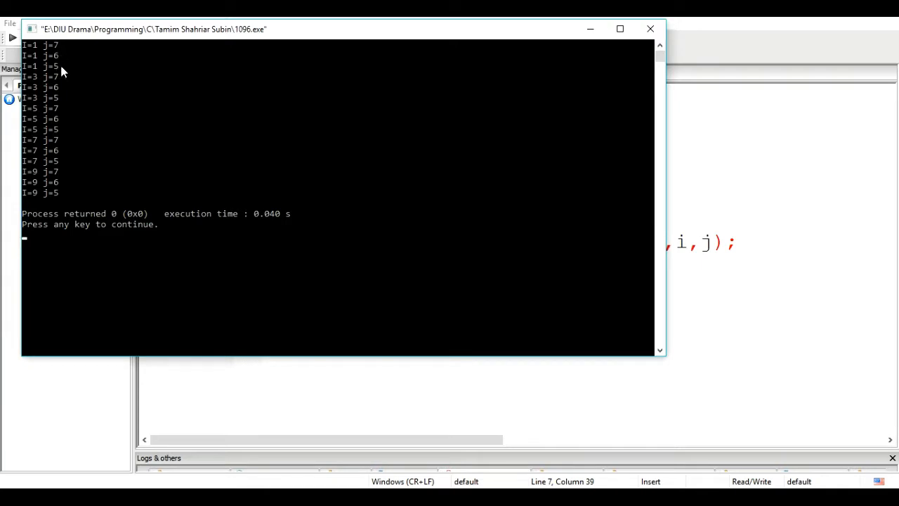
pyautogui.moveTo(399, 59)
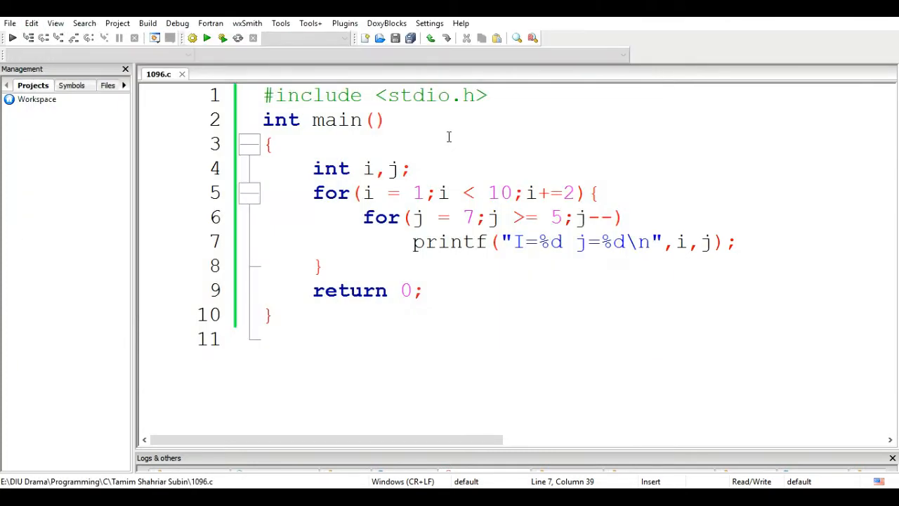
# Open problem 1096's submission form and switch to Code::Blocks for the program code
pyautogui.press('ctrl+a')
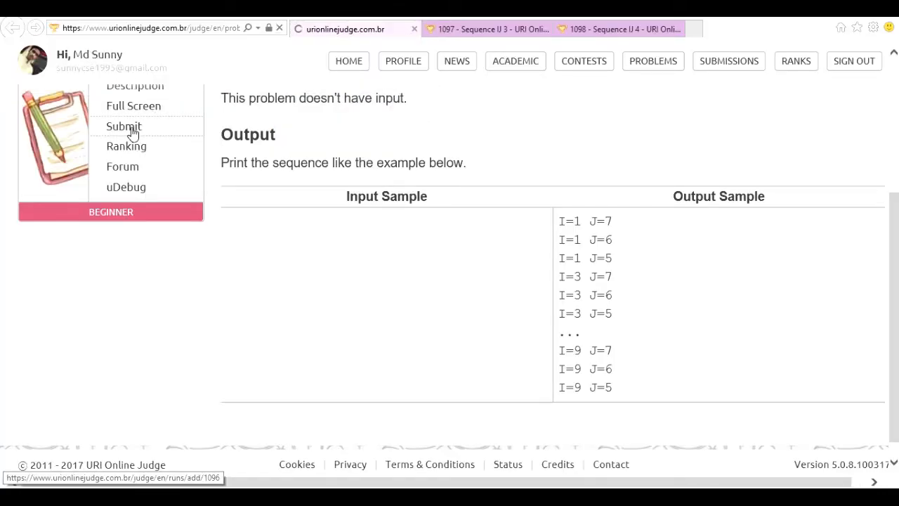
pyautogui.click(123, 125)
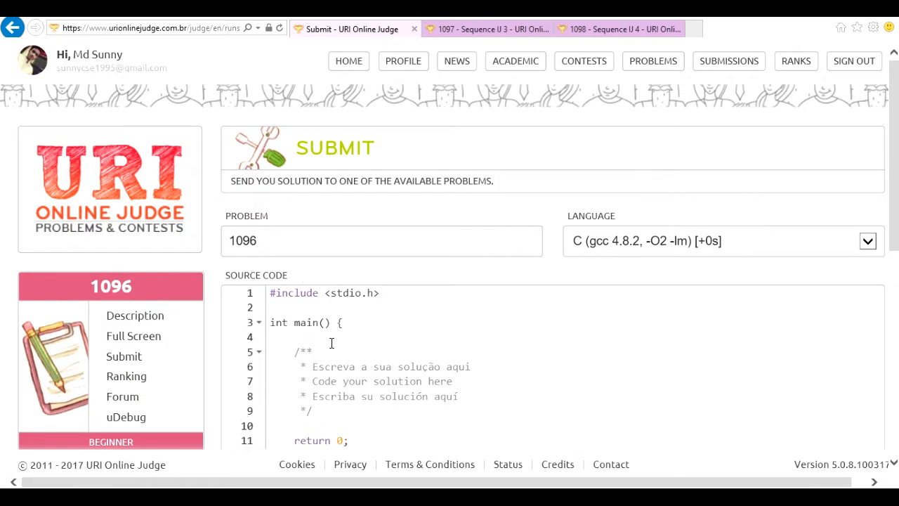
pyautogui.scroll(-3)
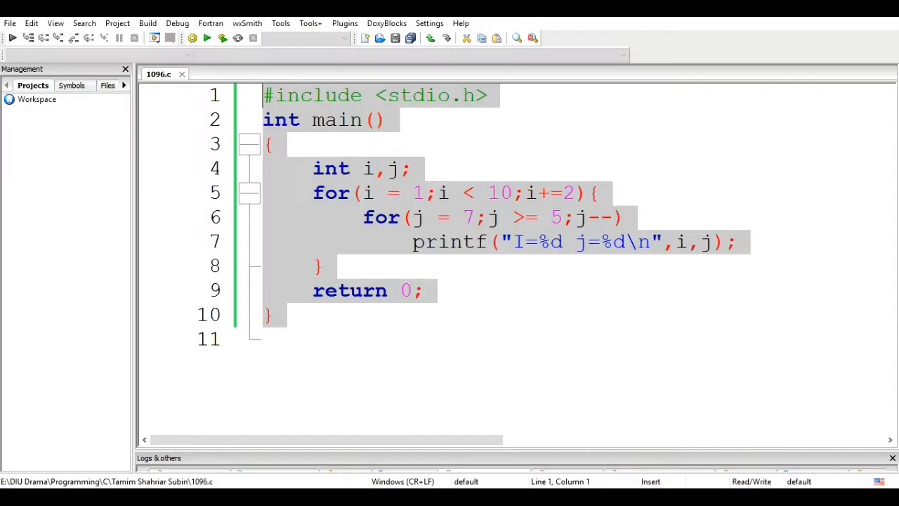
pyautogui.moveTo(258, 167)
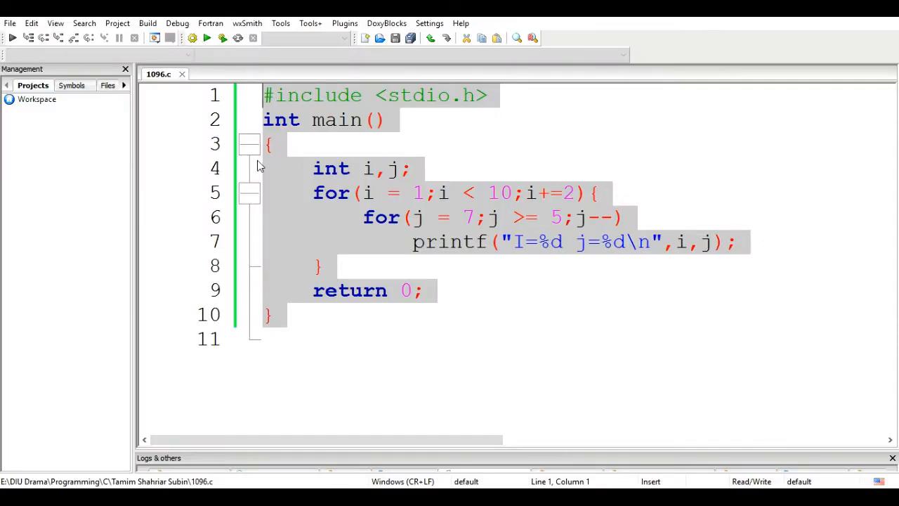
pyautogui.press('alt+tab')
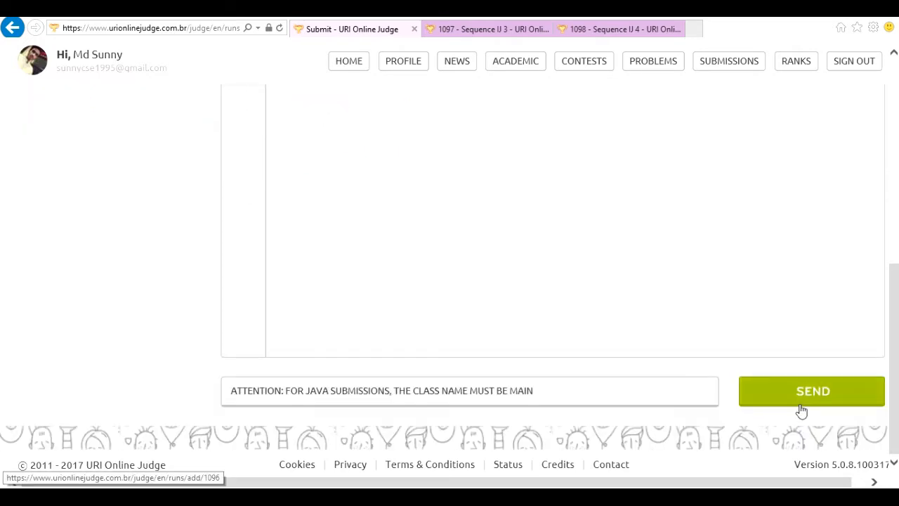
# Send the 1096 solution and list all submissions, showing Presentation error
pyautogui.click(812, 391)
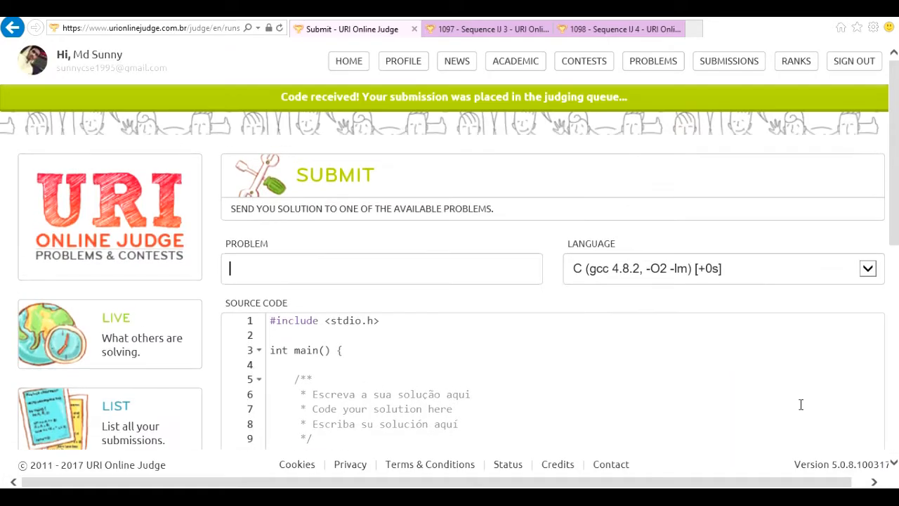
pyautogui.click(728, 61)
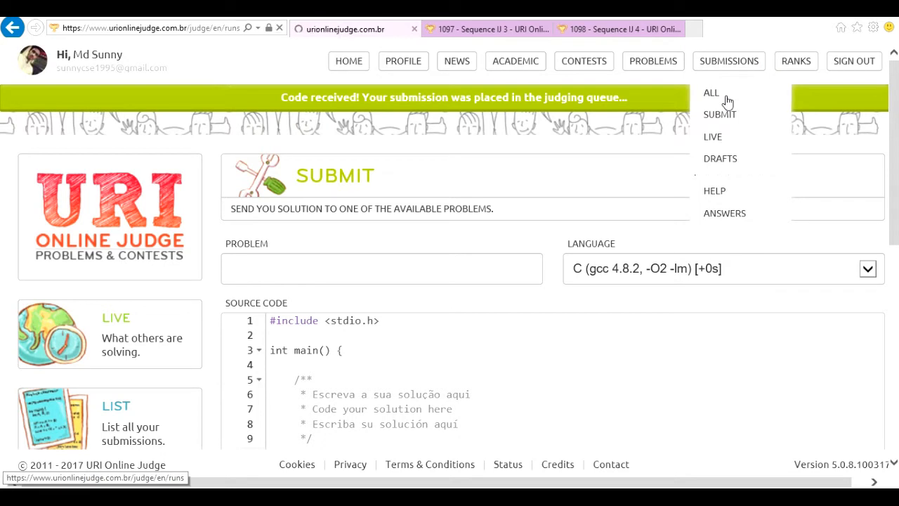
pyautogui.click(711, 92)
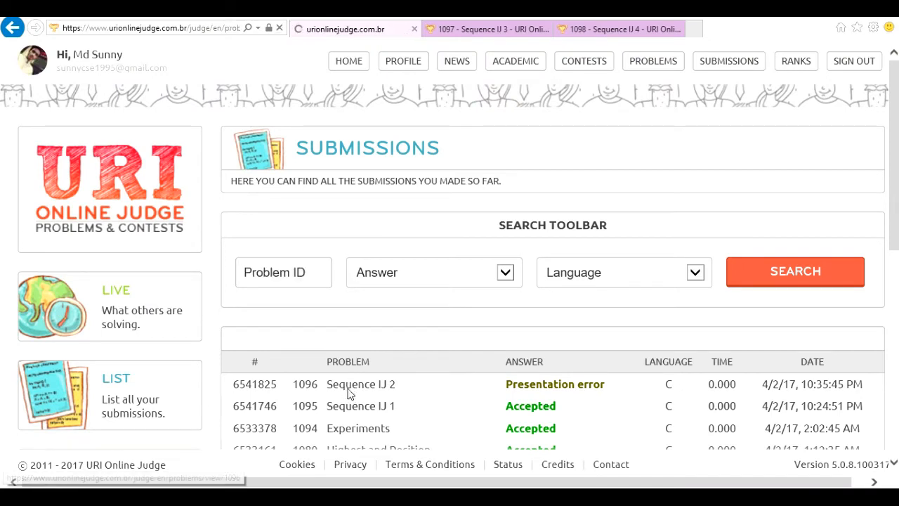
# Reopen Sequence IJ 2's submission form with the uppercase-J program and scroll to SEND
pyautogui.click(360, 383)
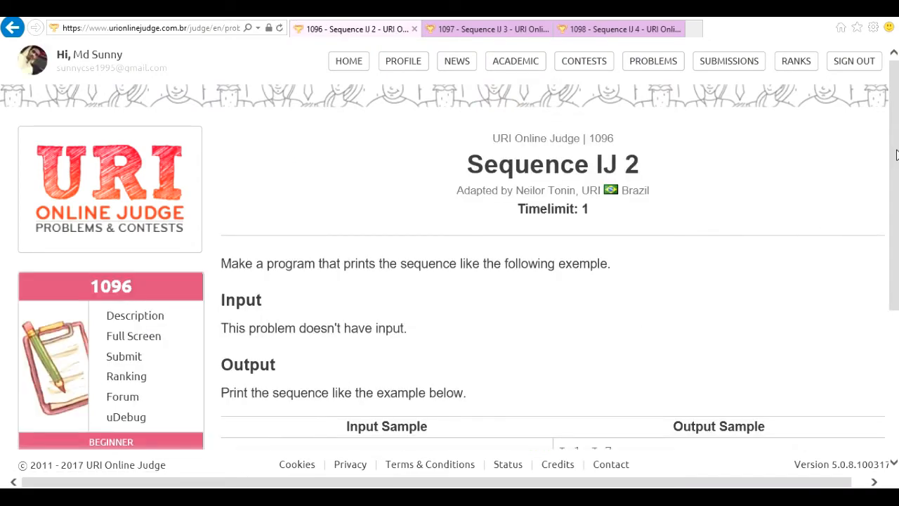
pyautogui.moveTo(892, 105)
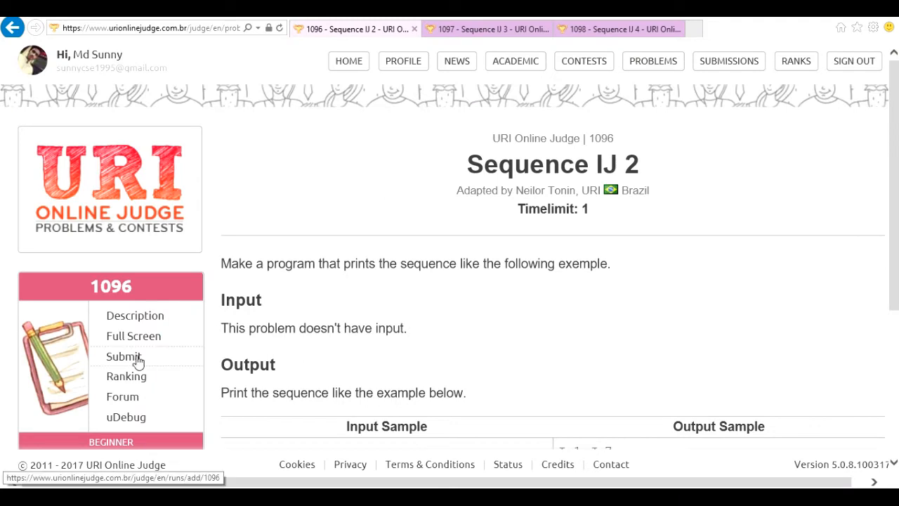
pyautogui.click(124, 357)
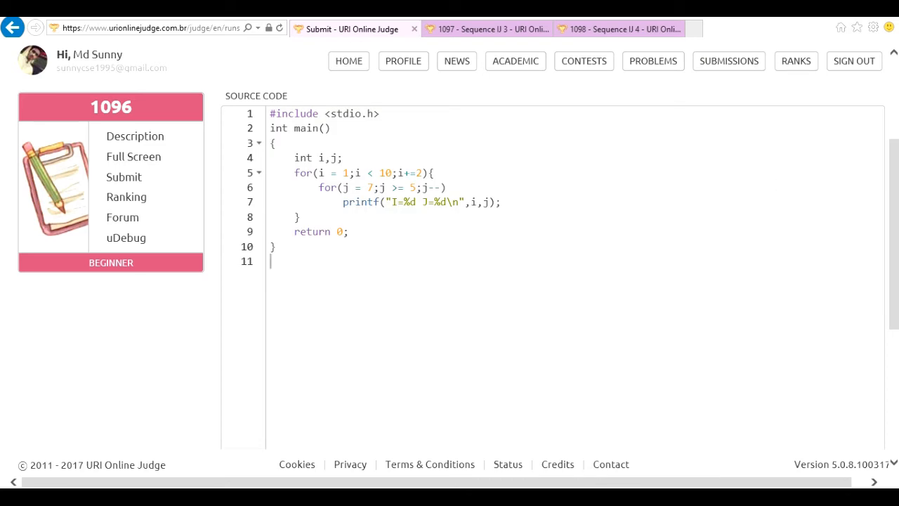
pyautogui.scroll(-3)
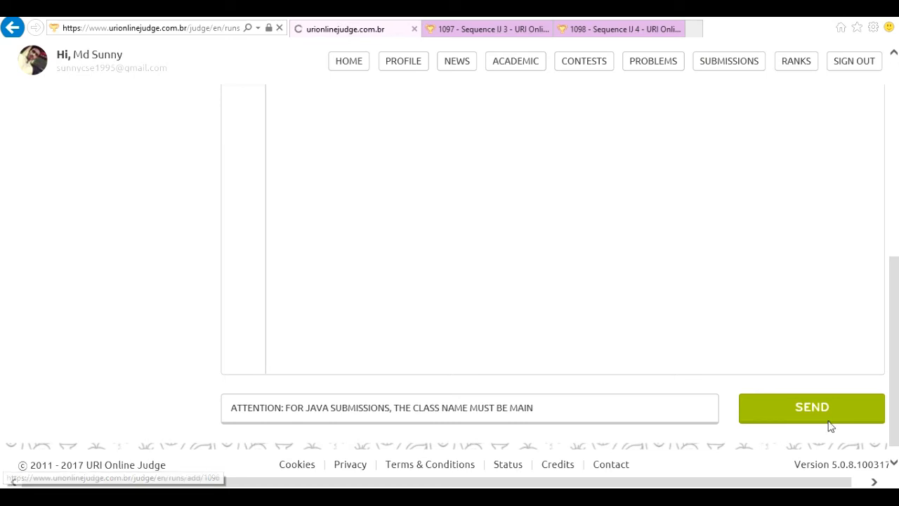
# Send the corrected 1096 solution and list all submissions, now showing Accepted
pyautogui.click(811, 407)
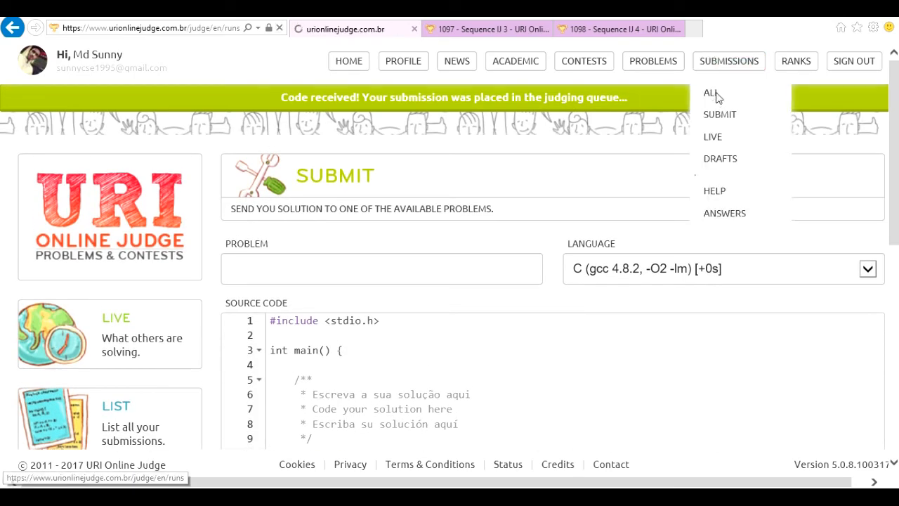
pyautogui.click(711, 92)
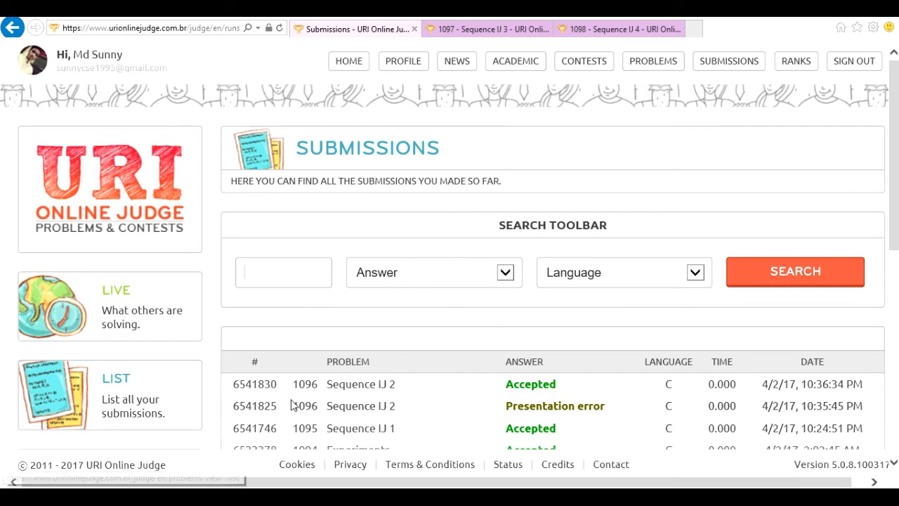
pyautogui.click(283, 272)
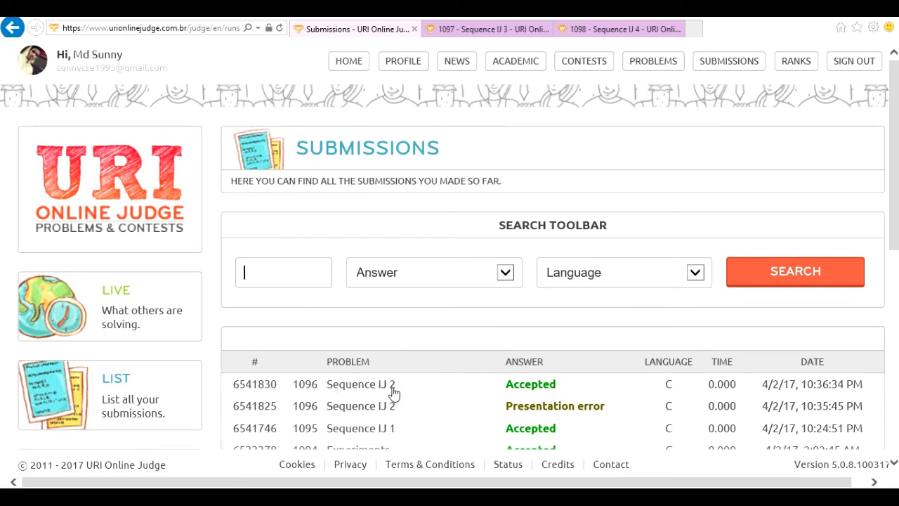